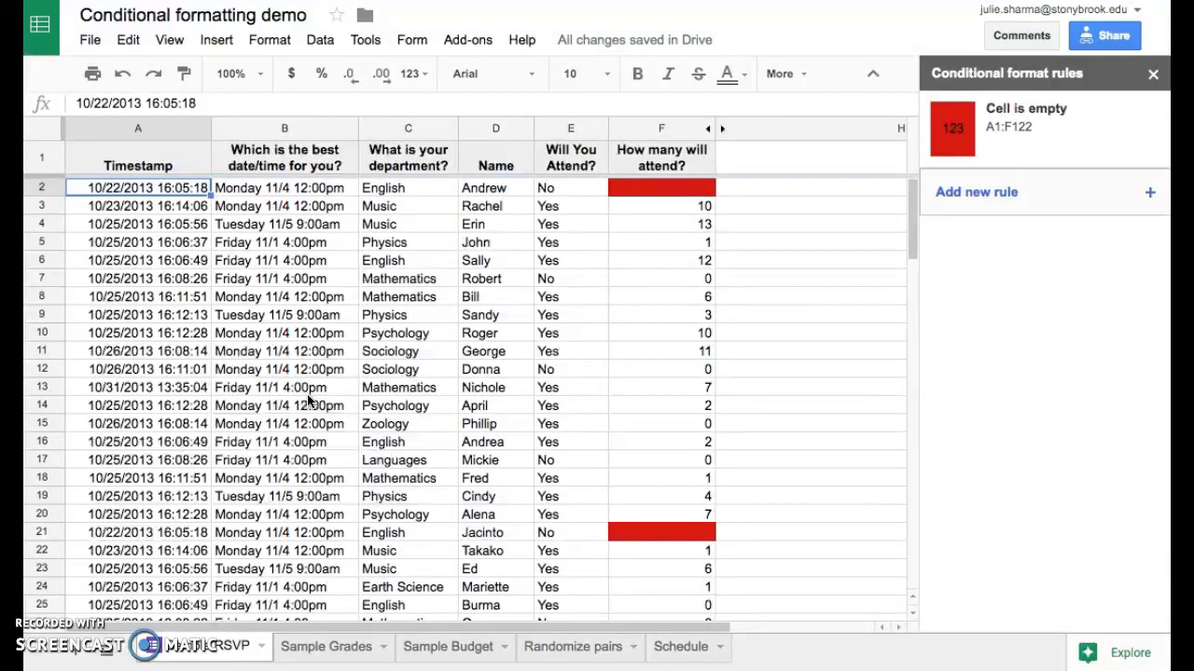
mouse_move(439, 270)
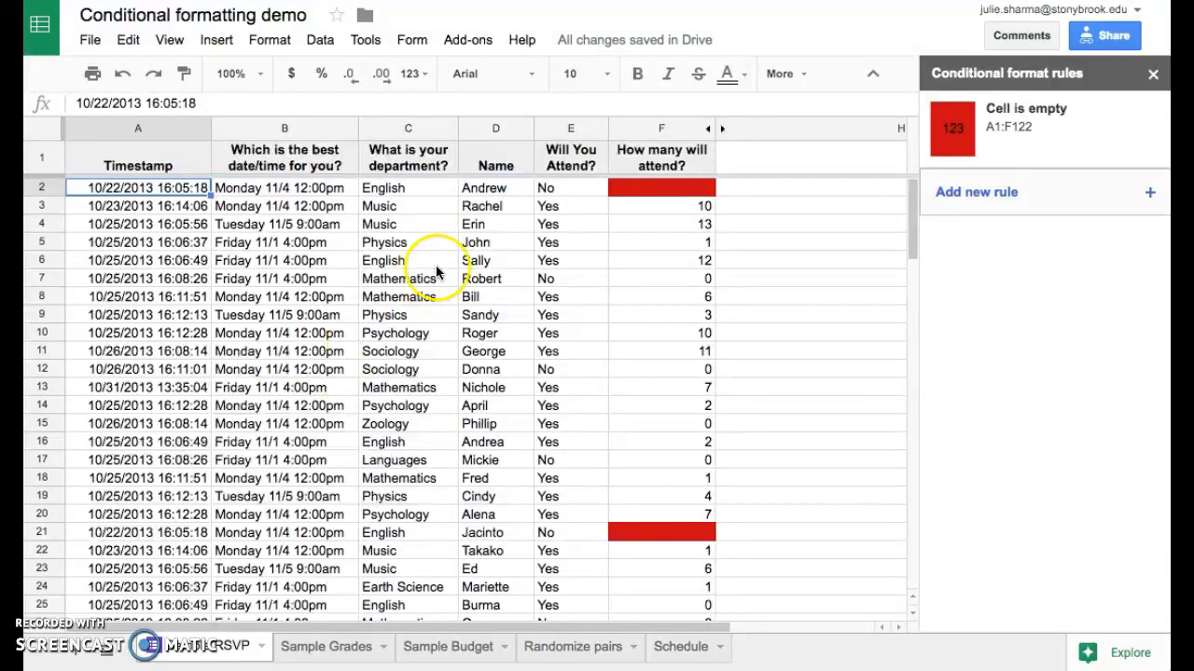
- Select the Will You Attend? column (column E) while the empty-cell rule is active
click(570, 128)
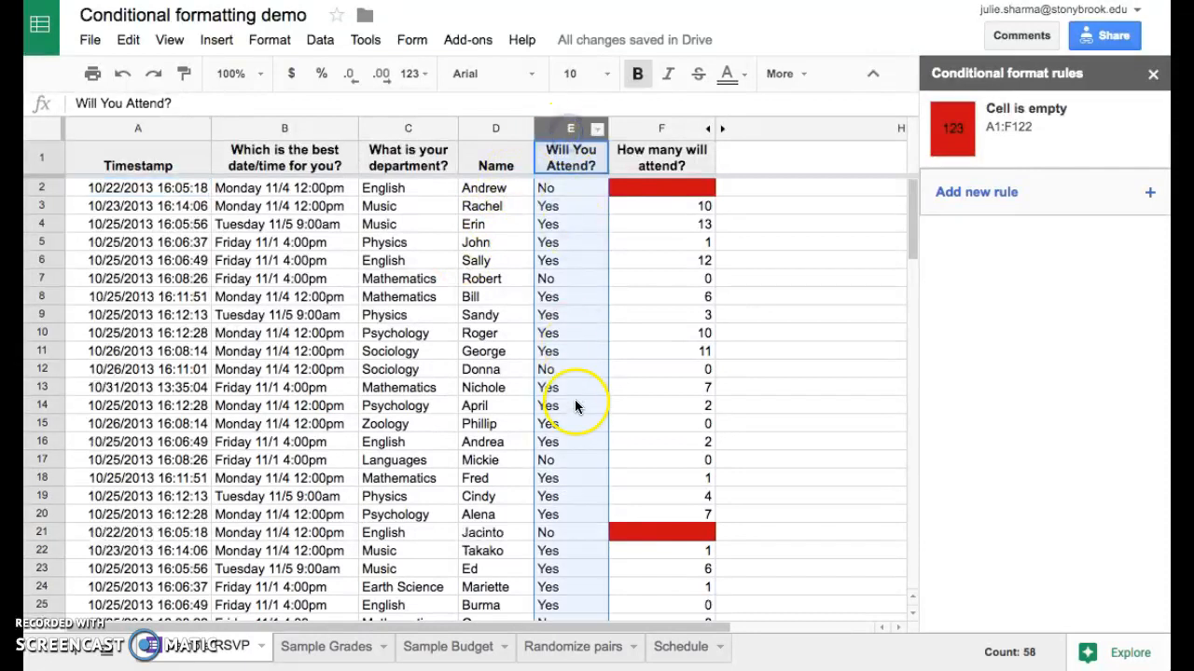
mouse_move(578, 404)
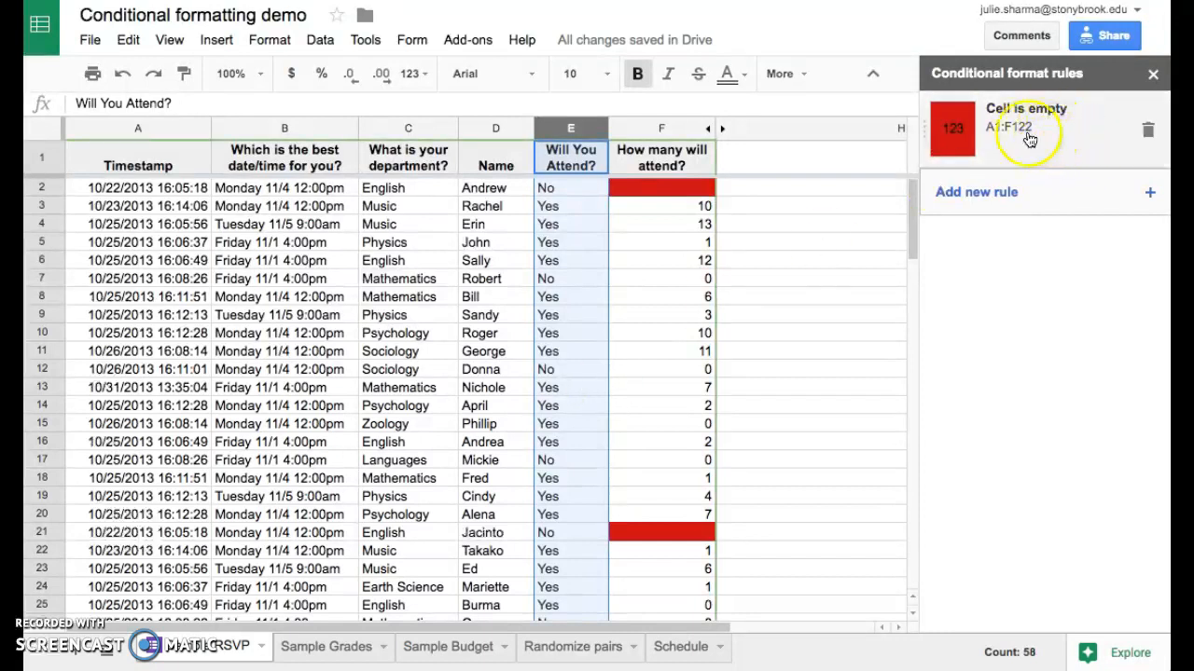
mouse_move(1099, 159)
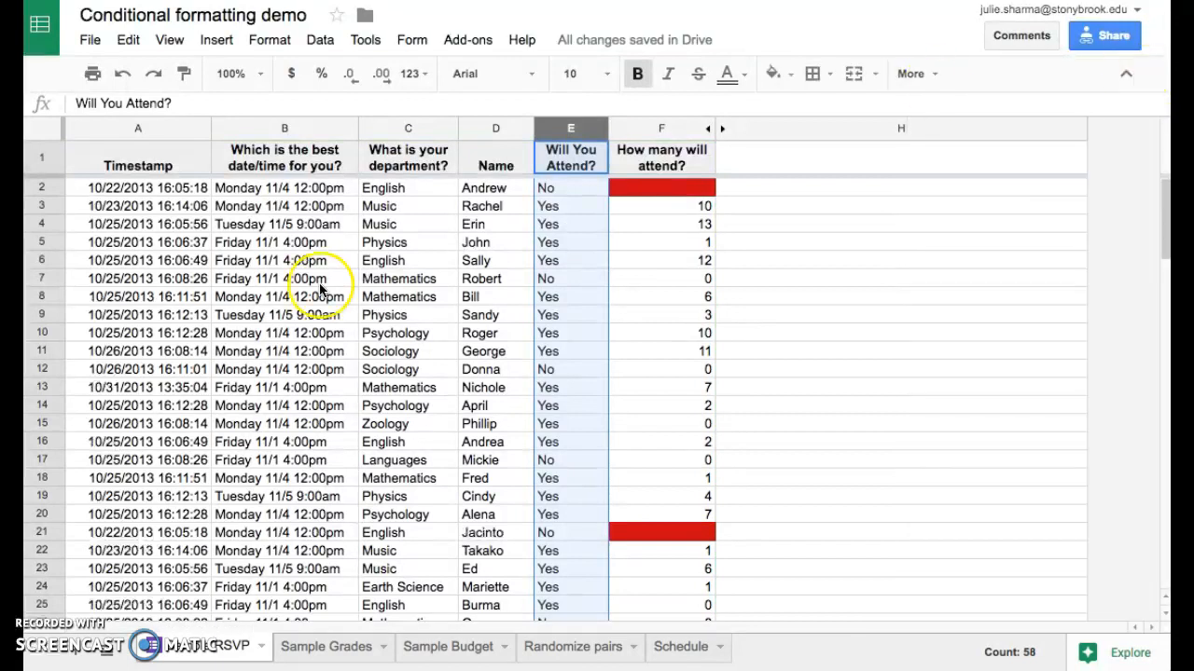
mouse_move(149, 195)
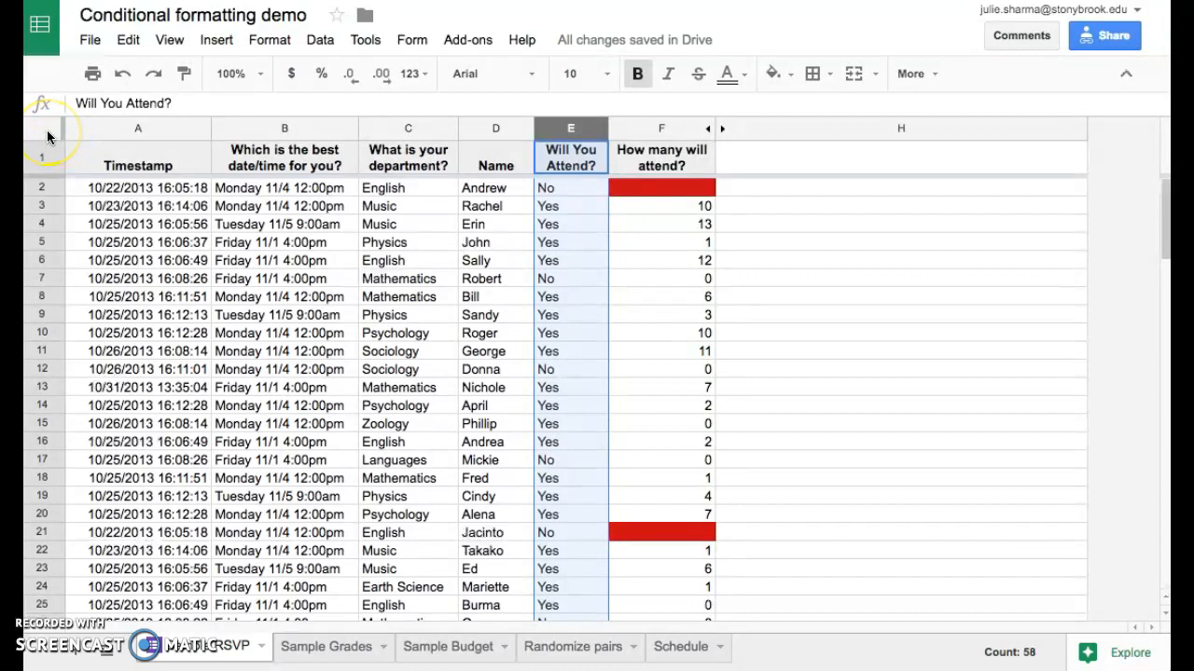
- Select the whole sheet and reopen the conditional formatting rules list
click(138, 158)
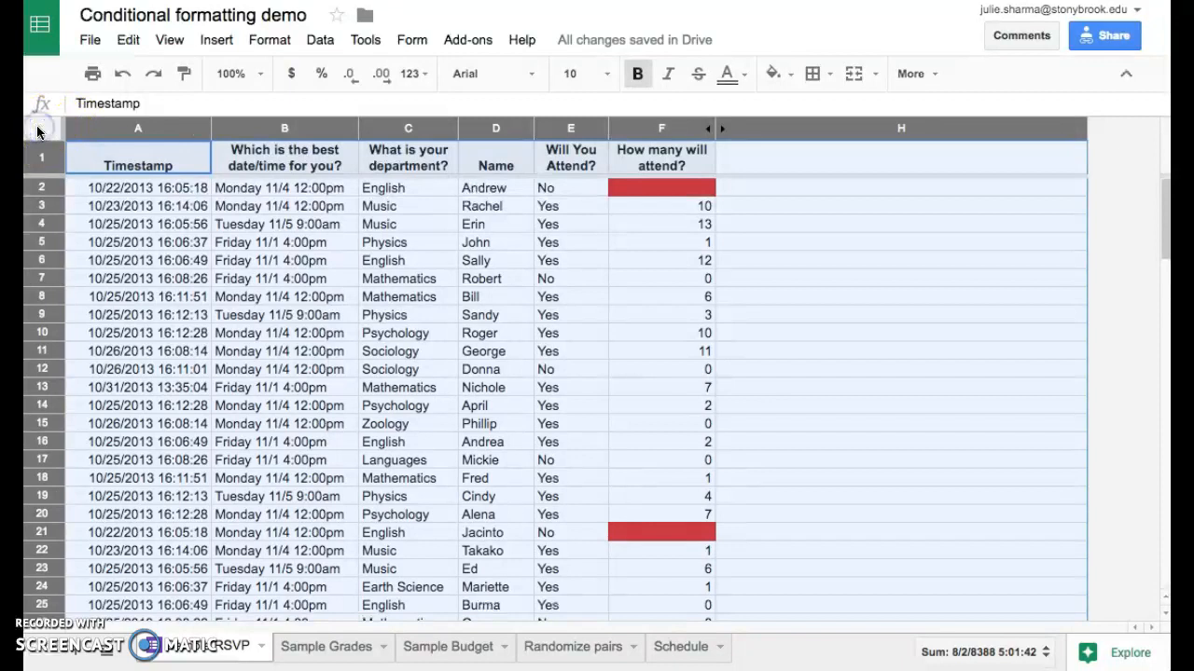
click(270, 39)
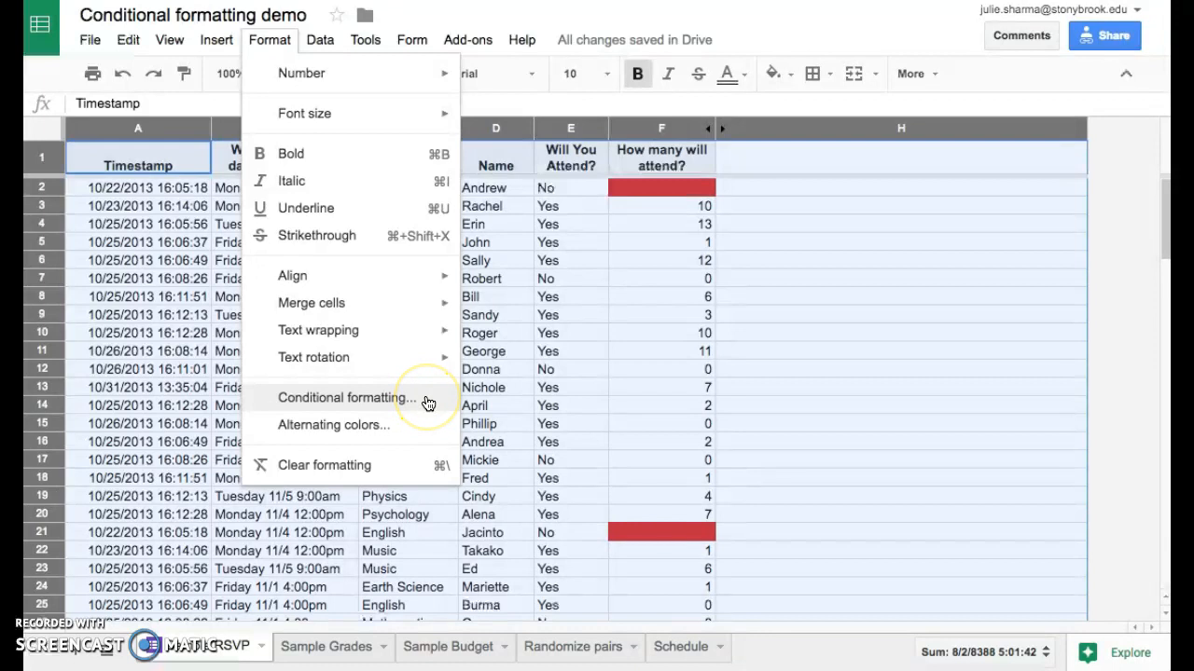
click(347, 397)
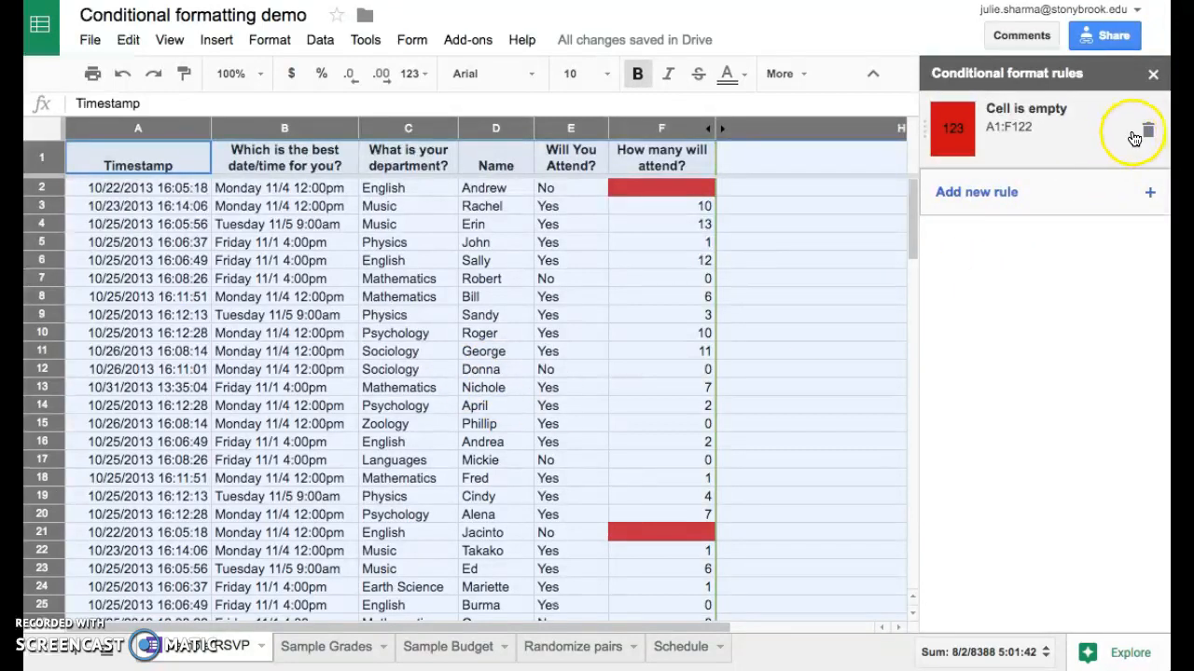
mouse_move(1148, 130)
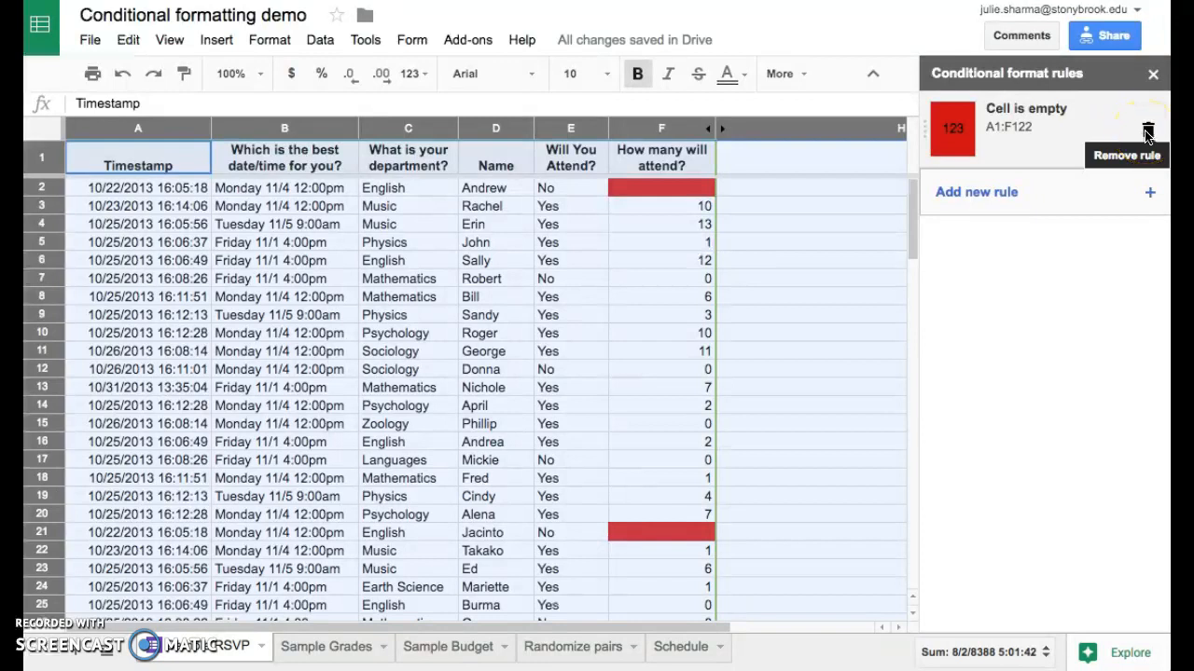
- Delete the red Cell is empty rule and select the Will You Attend? column
click(1148, 129)
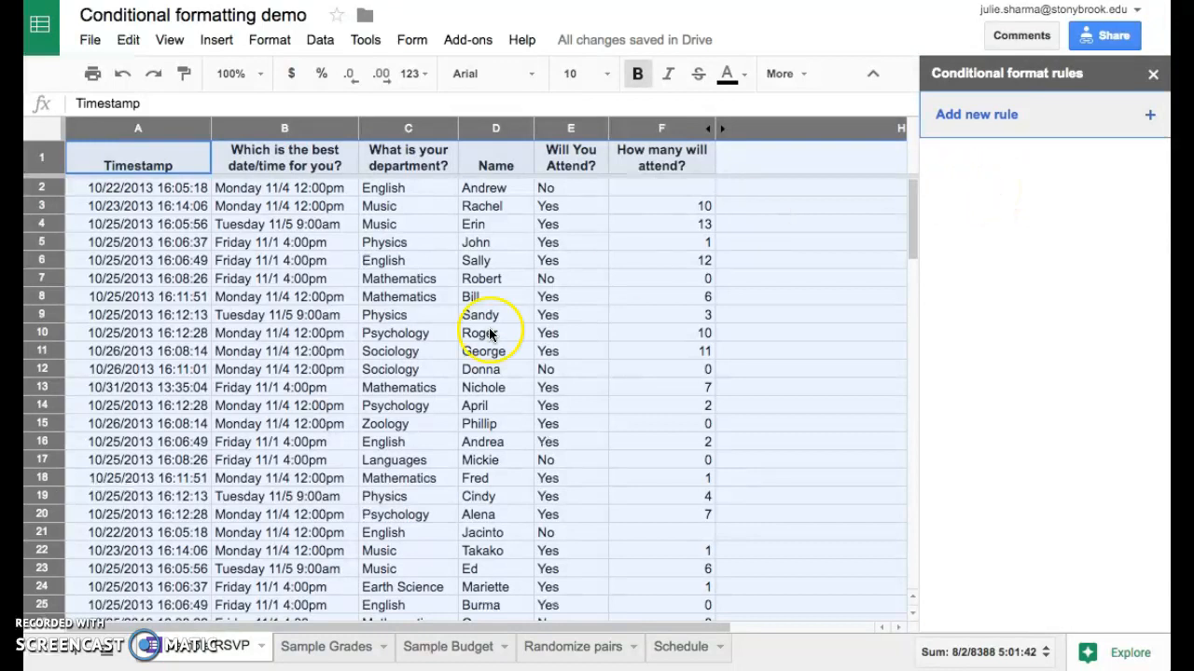
click(569, 129)
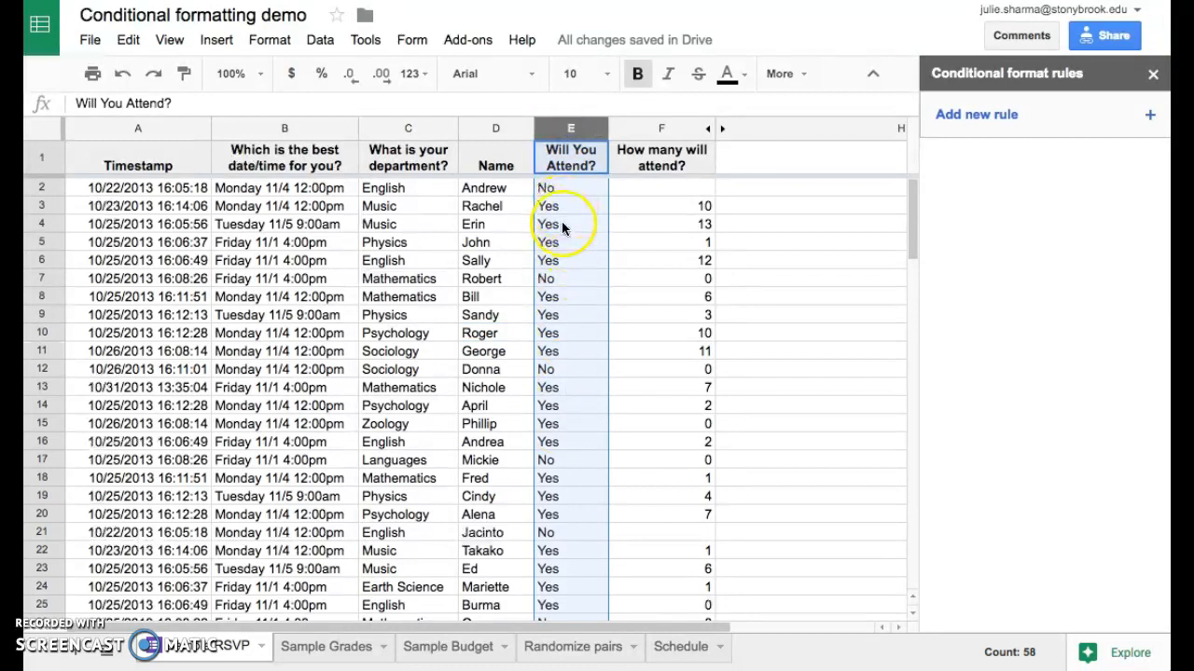
mouse_move(570, 157)
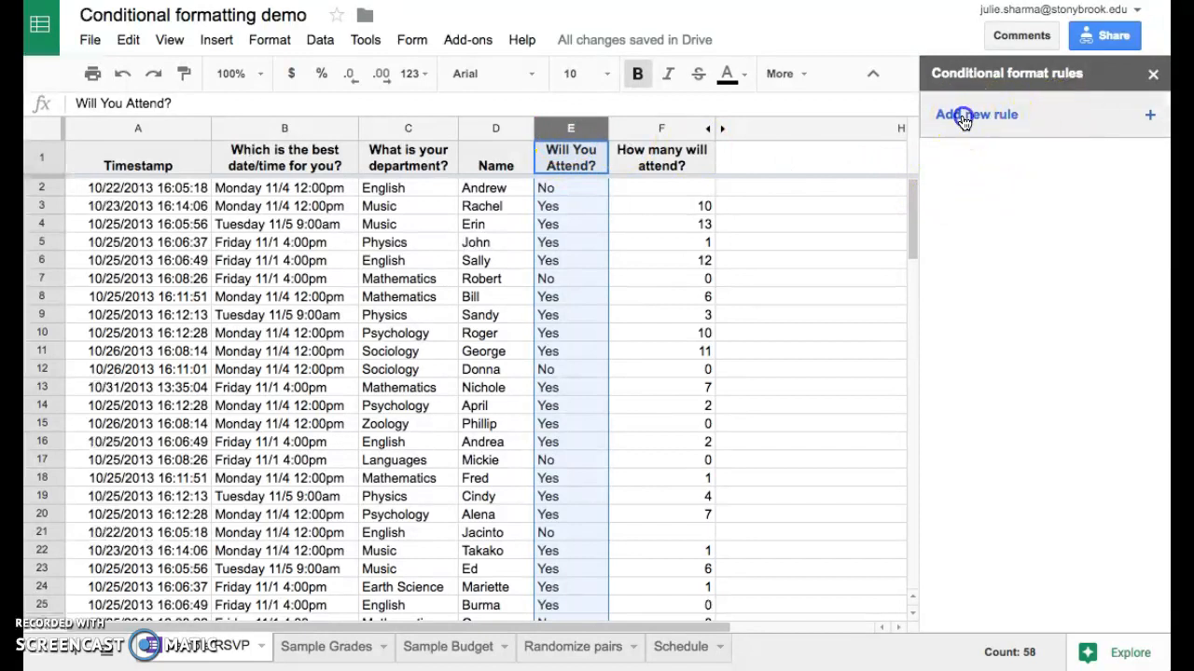
- Add a Text contains 'Yes' rule on E1:E122 with green fill
click(975, 114)
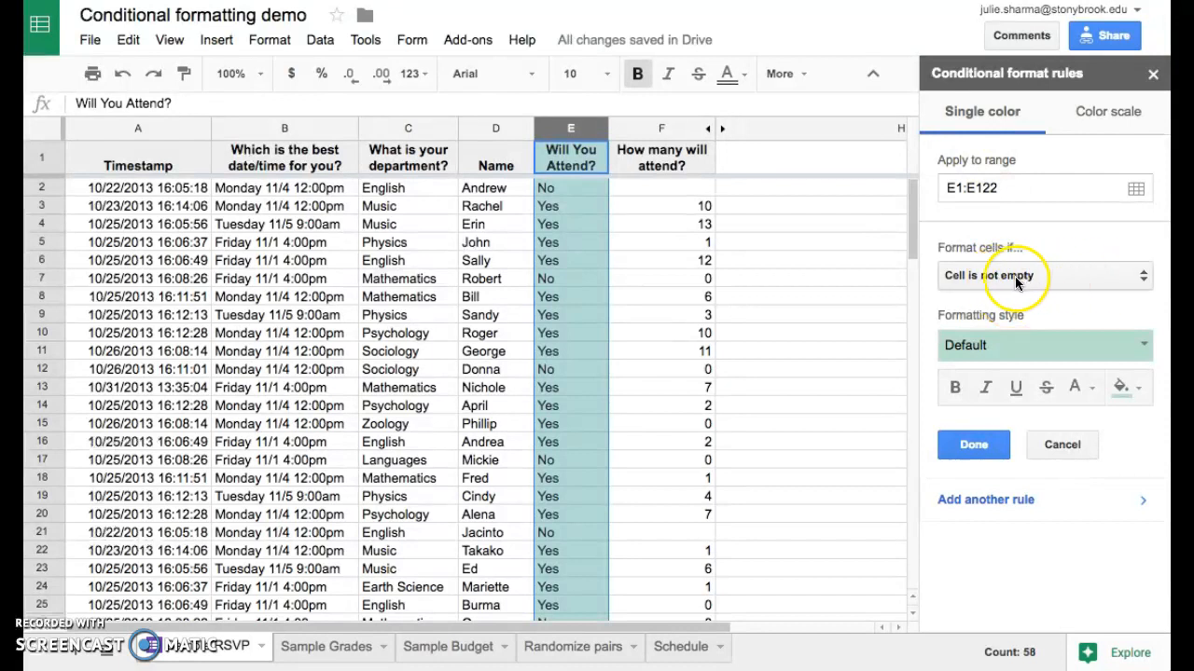
click(1040, 275)
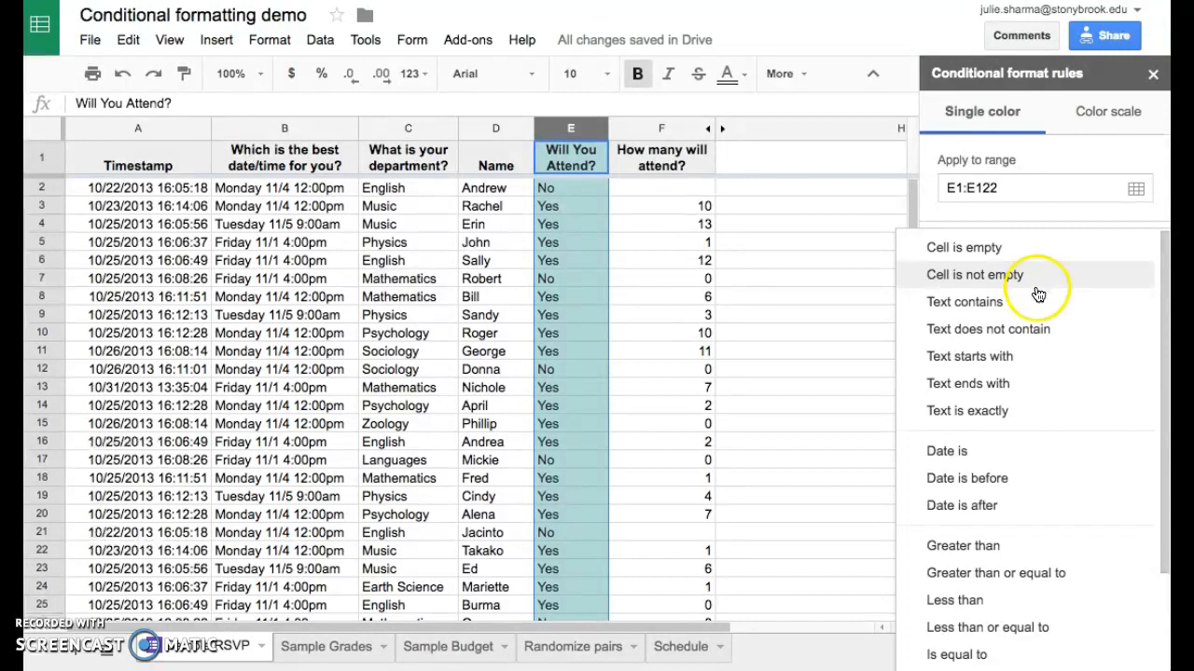
click(963, 301)
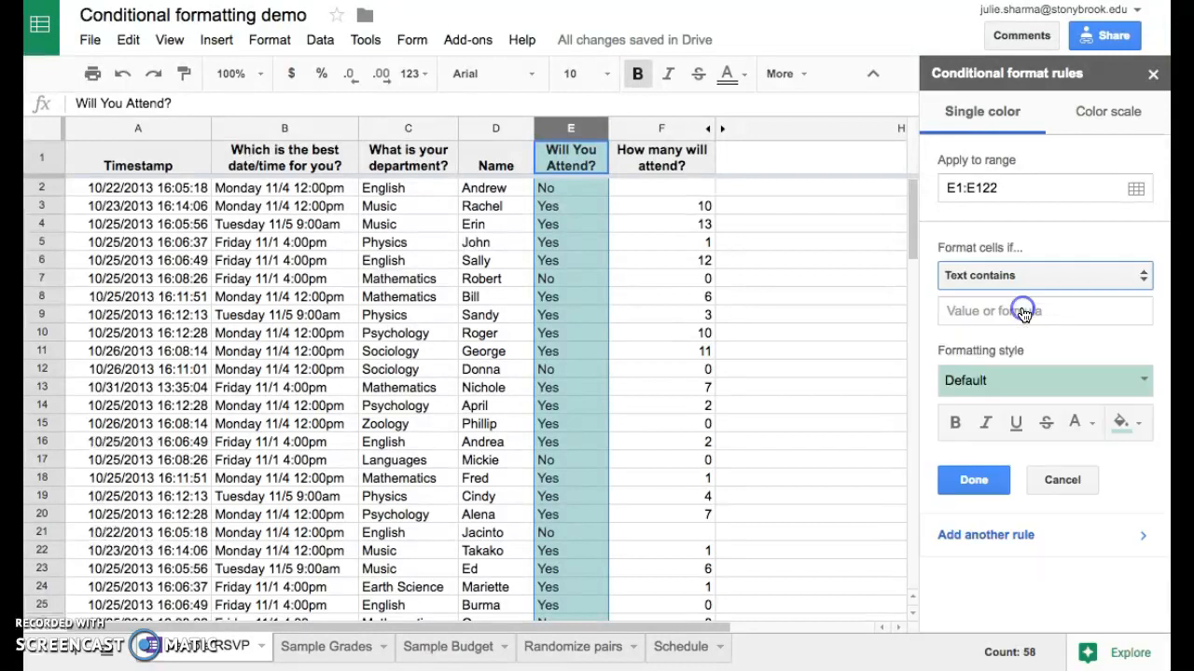
text(Y)
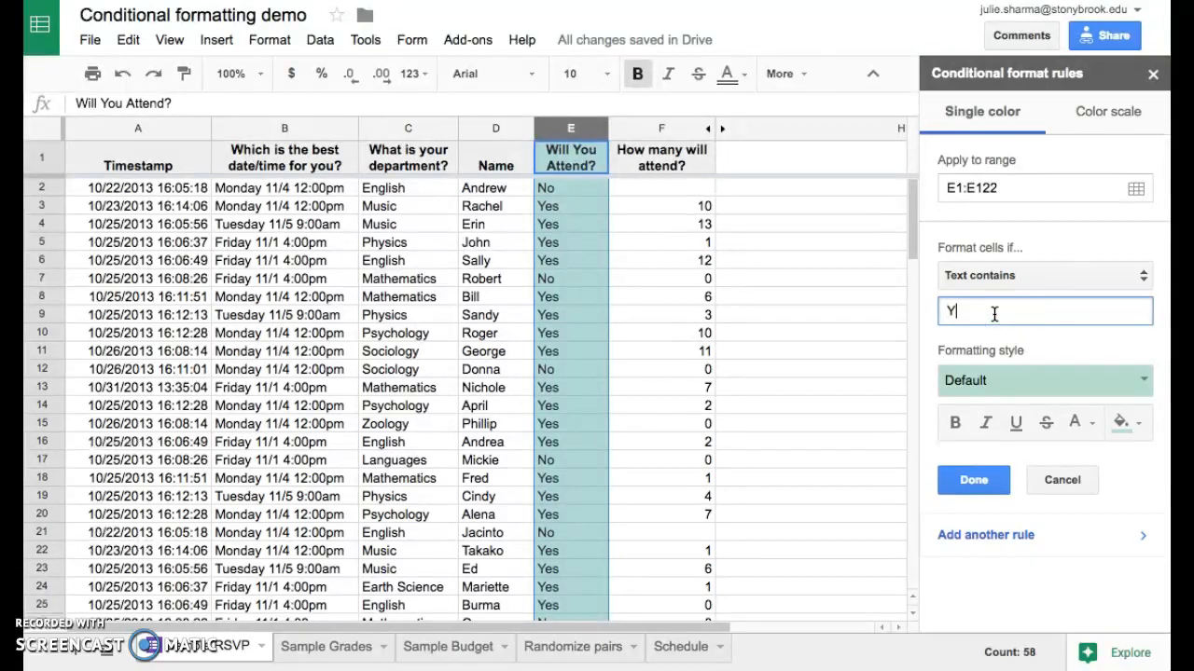
text(es)
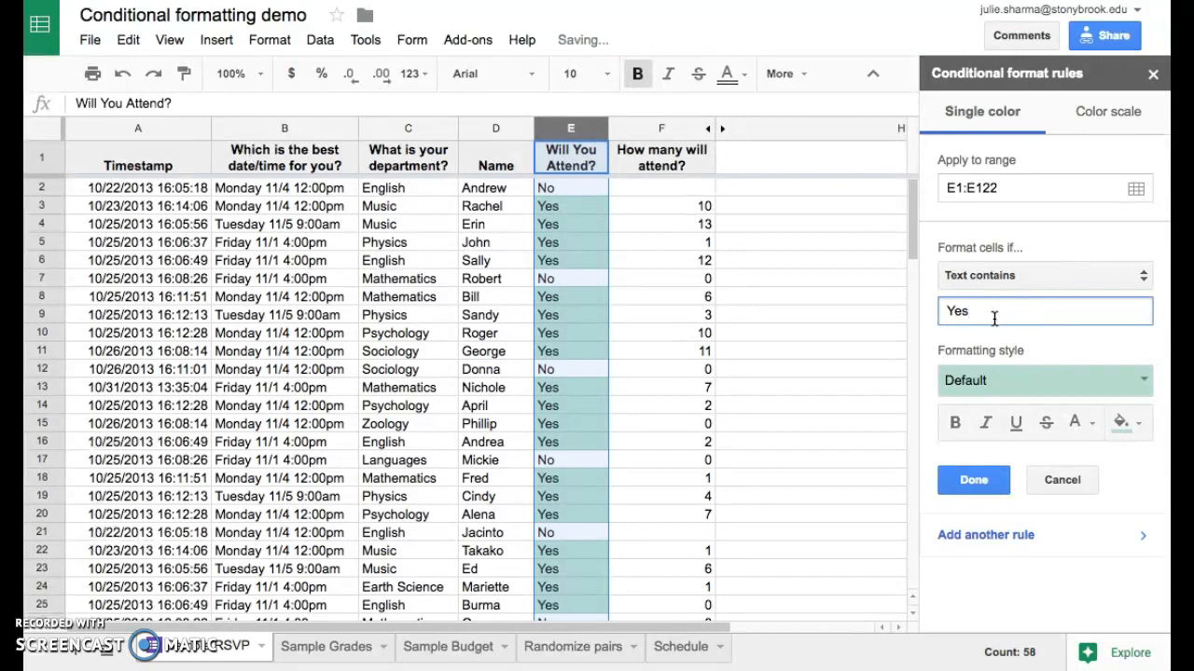
mouse_move(1030, 381)
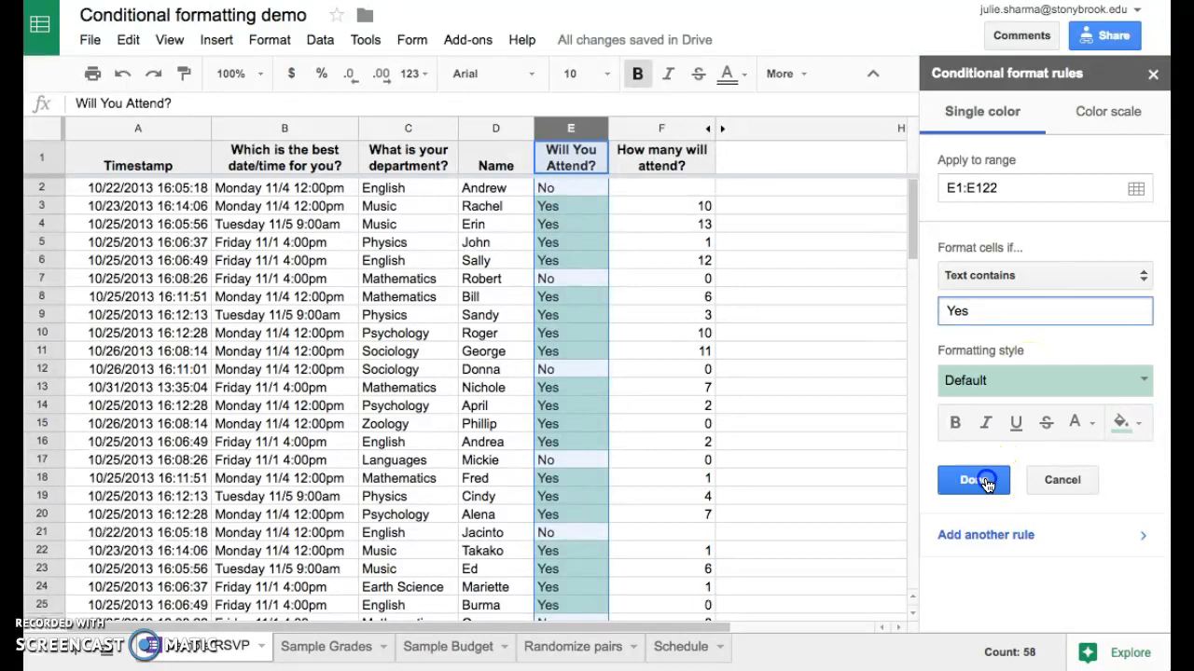
click(967, 479)
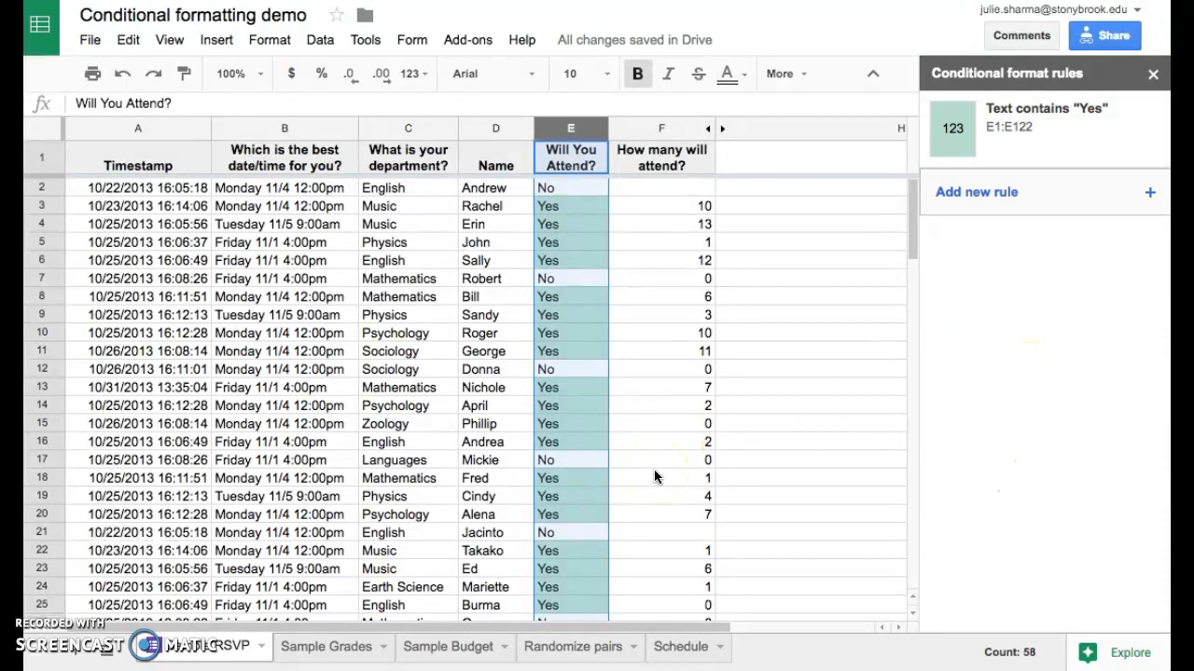
scroll(down, 3)
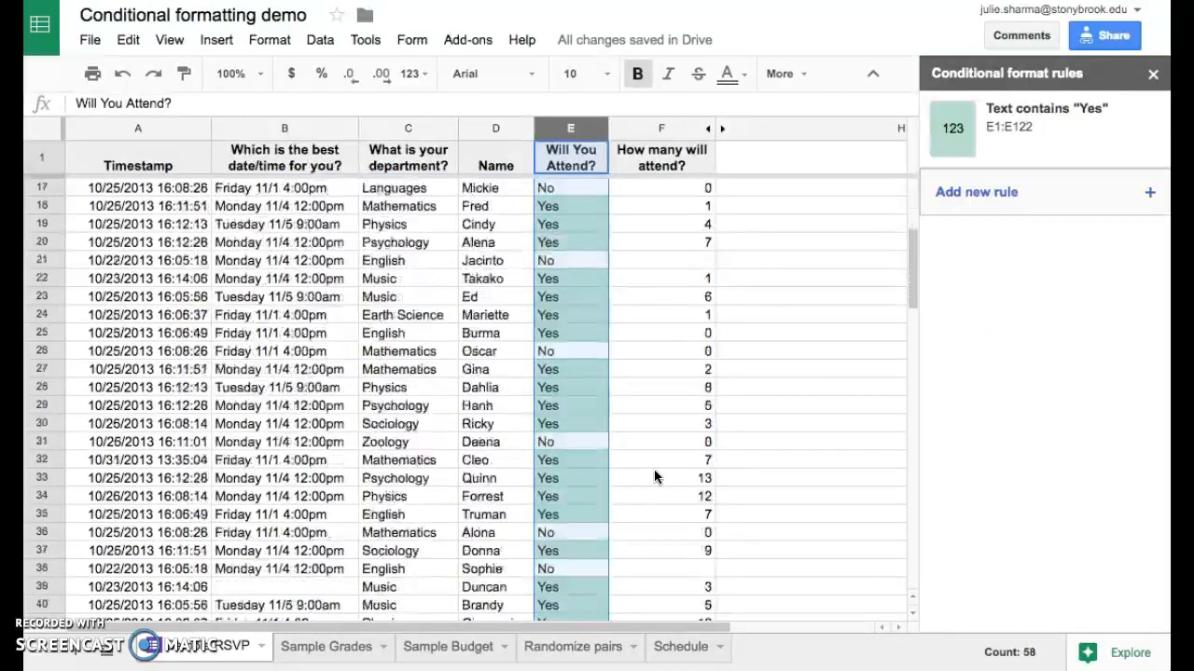
scroll(up, 3)
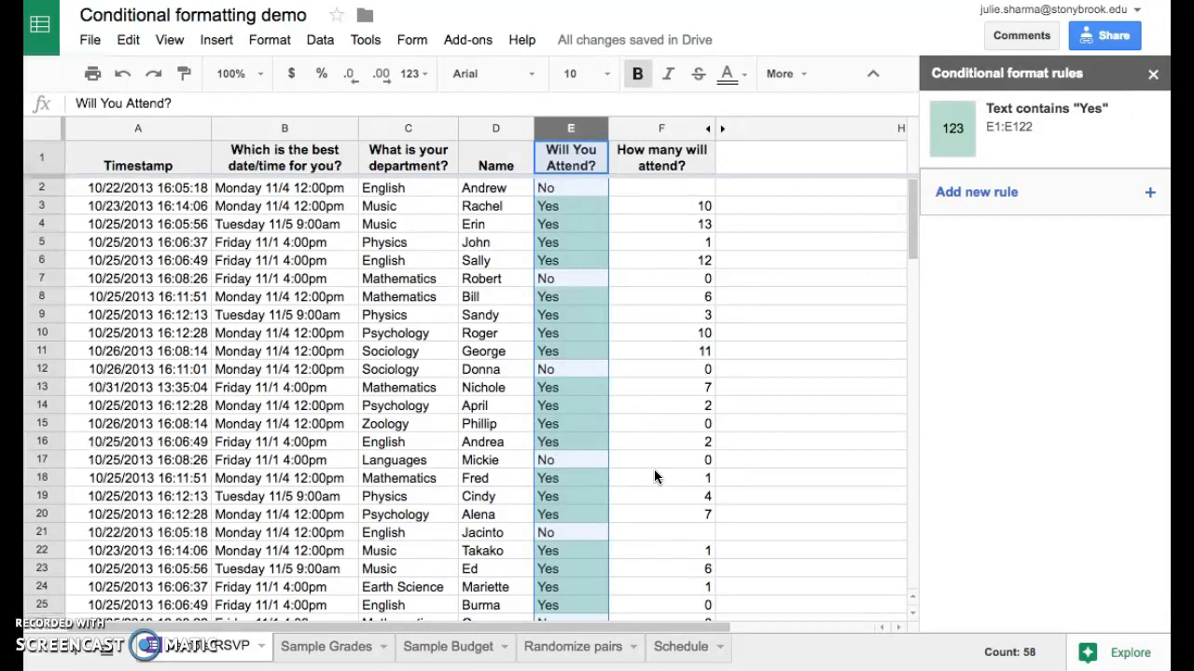
mouse_move(788, 86)
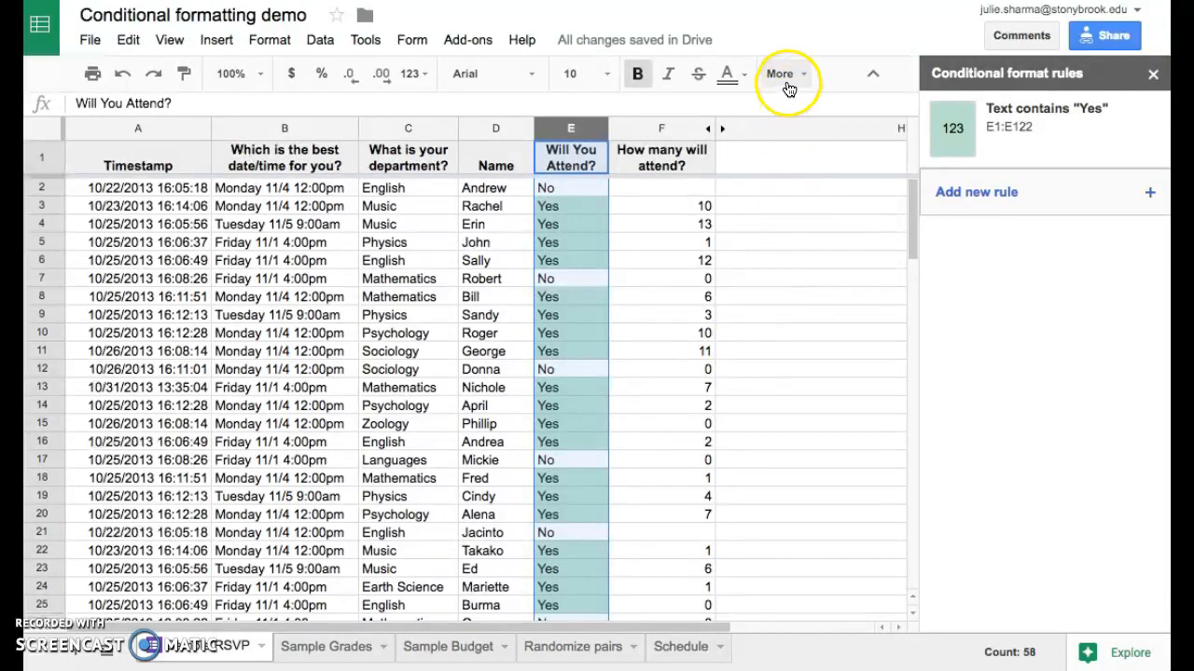
click(779, 73)
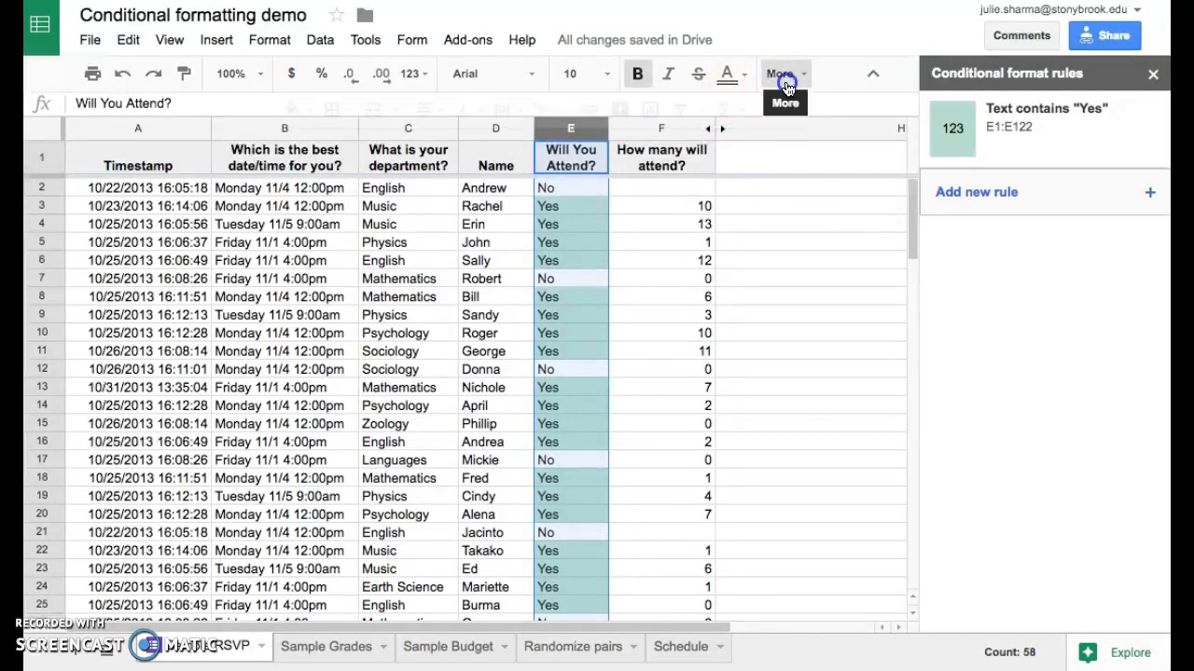
click(779, 74)
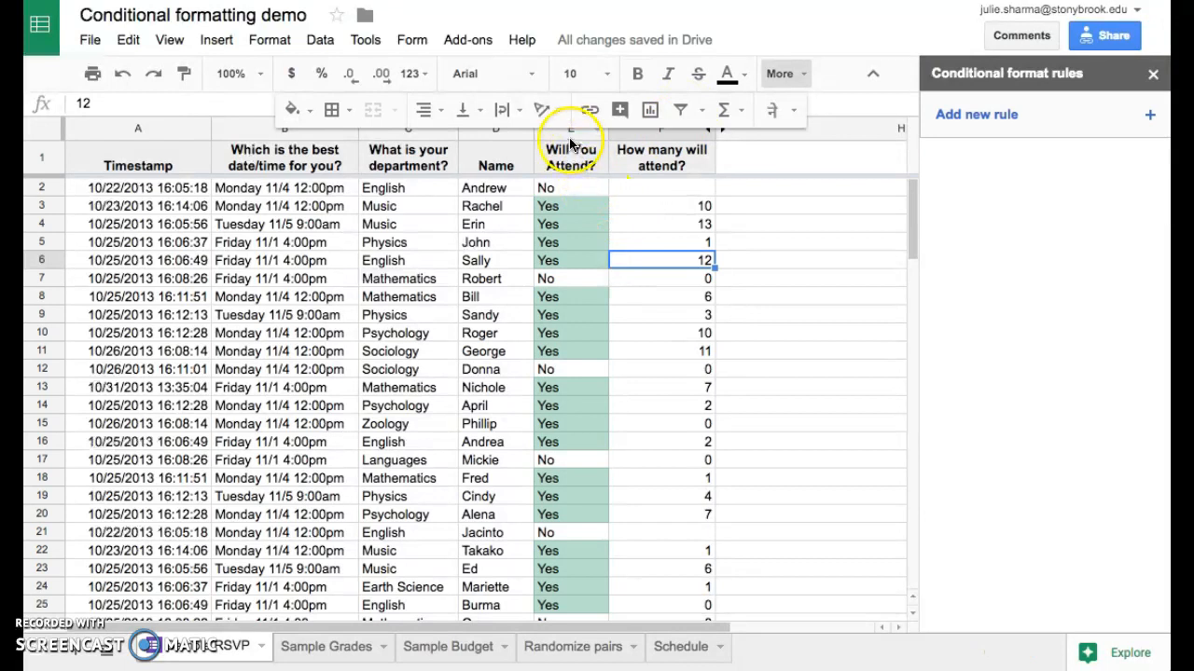
click(570, 128)
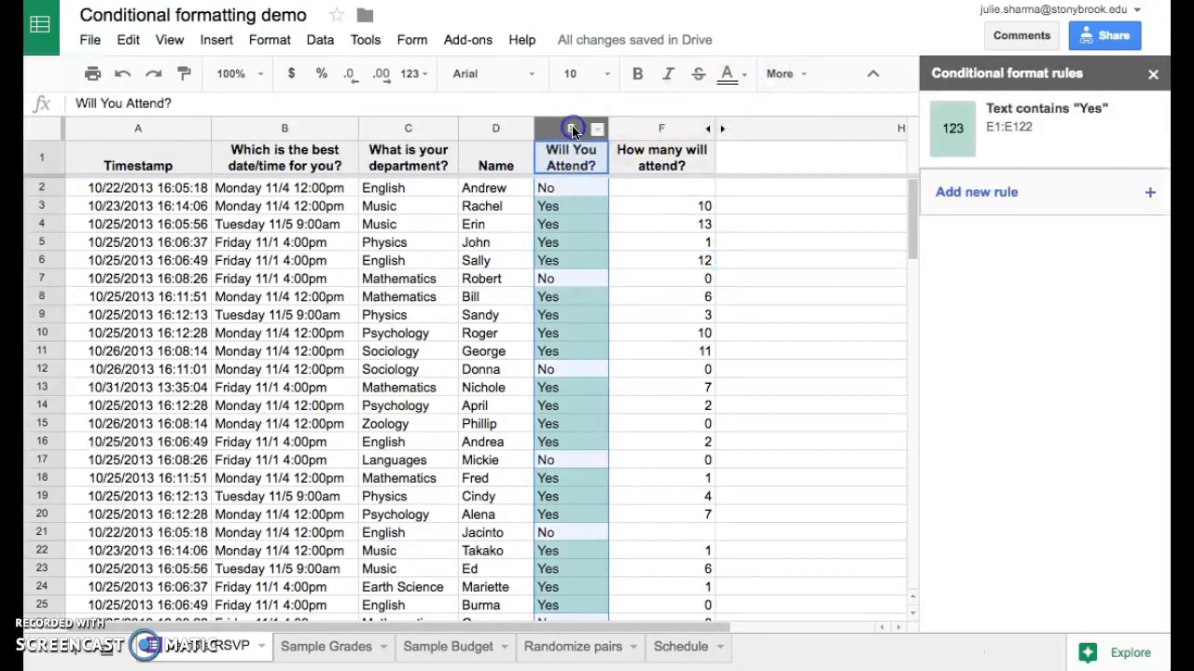
click(570, 128)
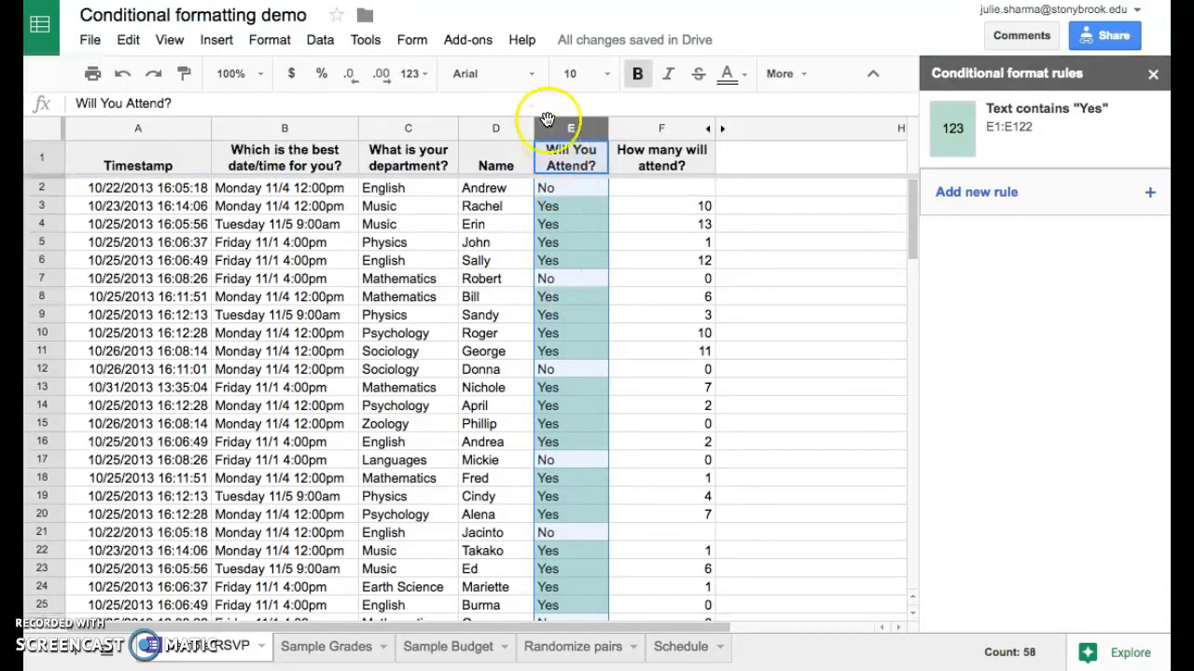
- Turn on the sheet filter and open the Will You Attend? column's value list
click(780, 74)
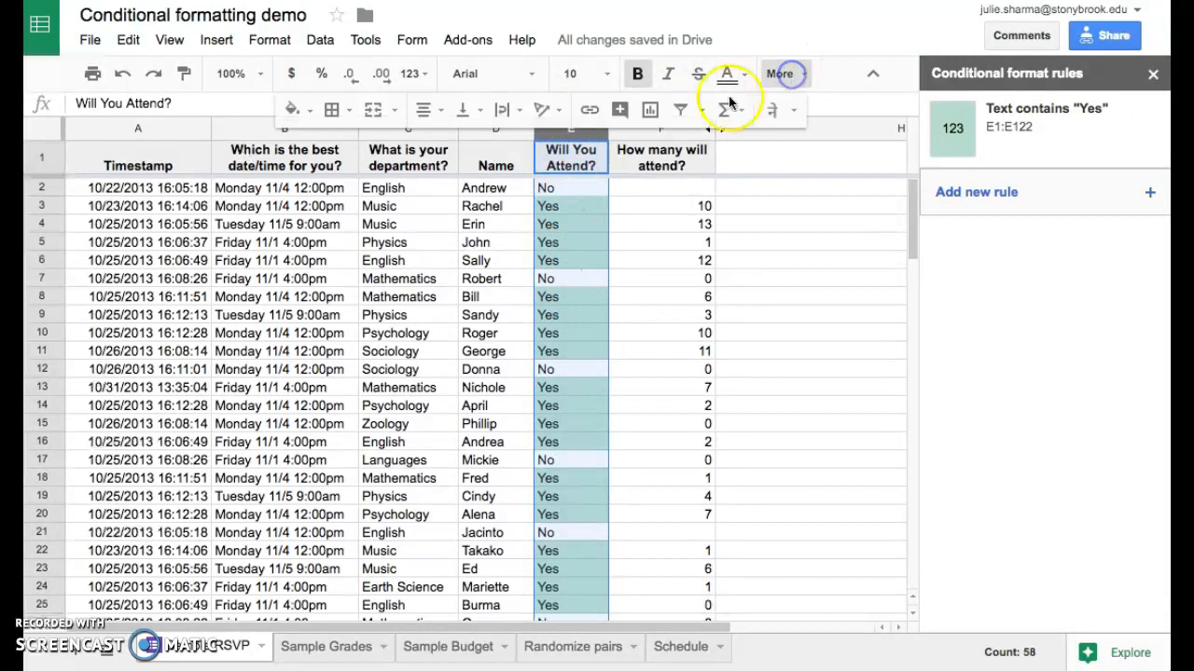
click(682, 110)
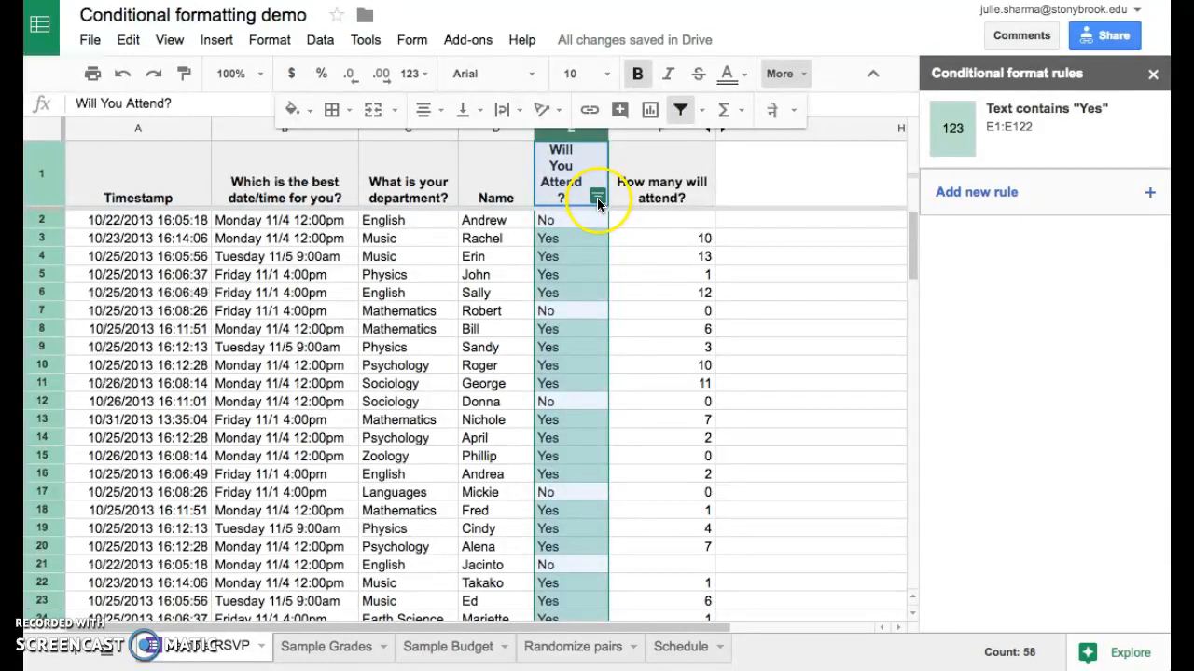
mouse_move(639, 252)
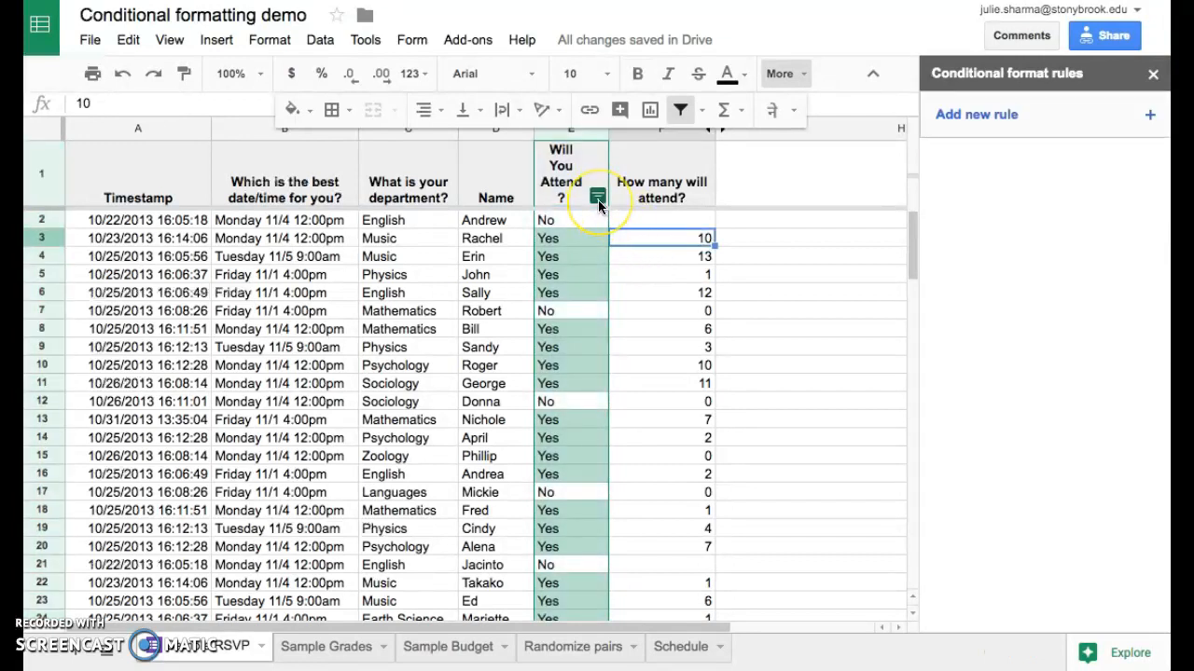
click(596, 196)
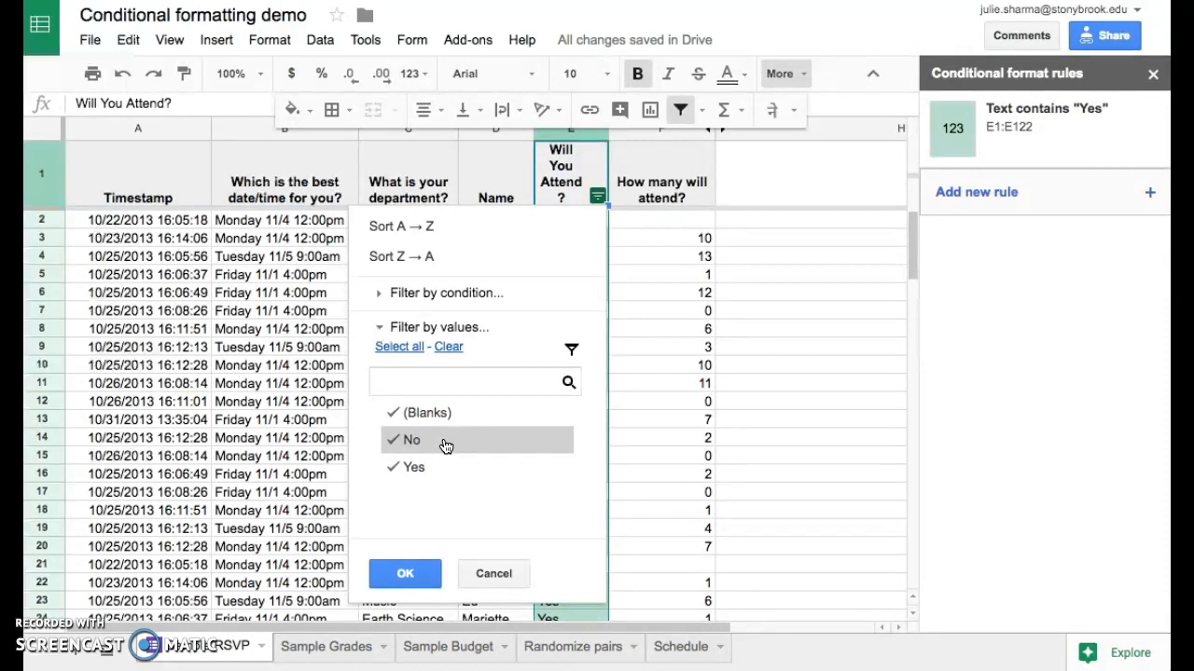
- Filter column E to Yes only, hiding Blanks and No, and scroll the results
click(411, 440)
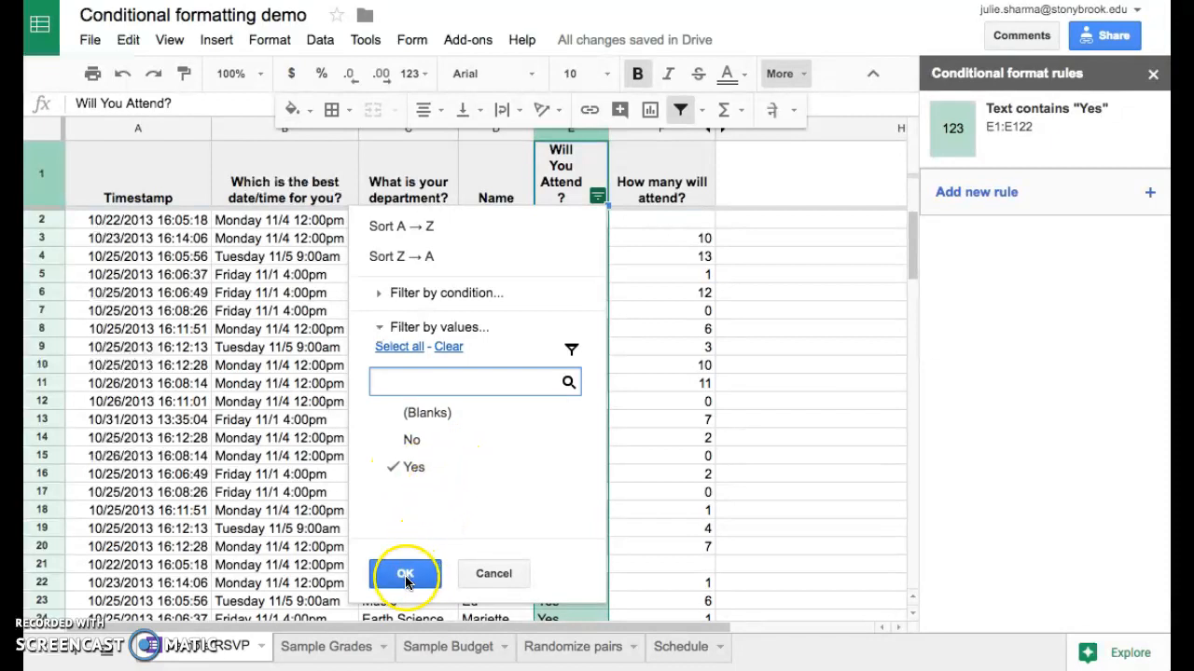
click(404, 574)
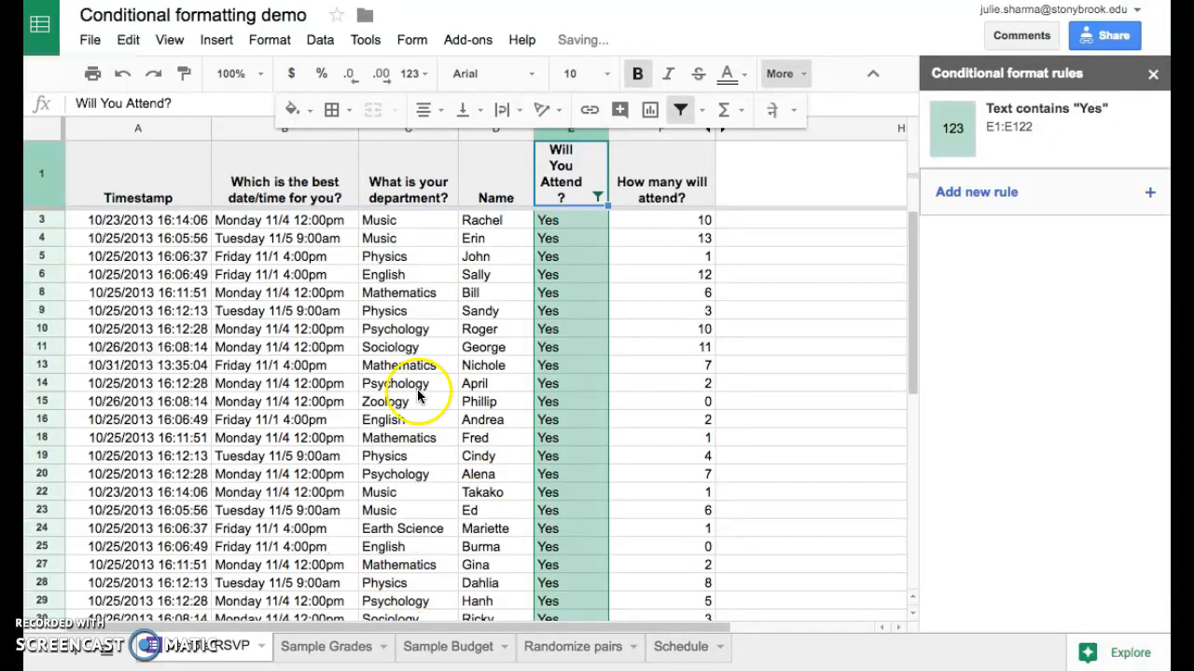
scroll(down, 3)
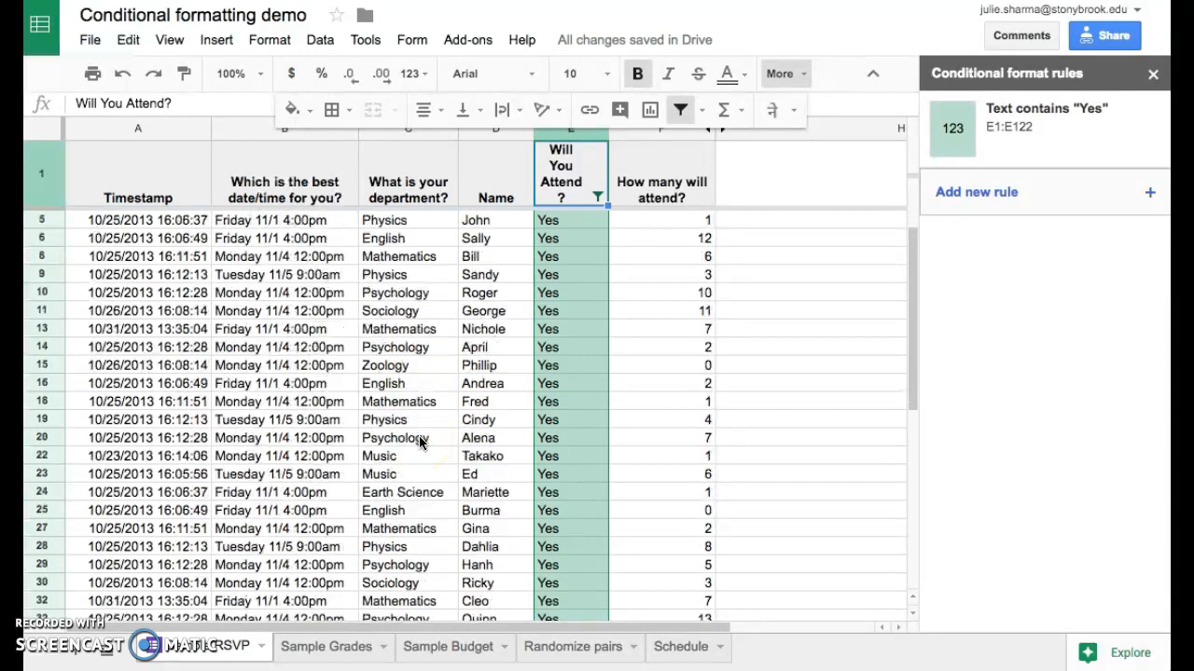
scroll(down, 3)
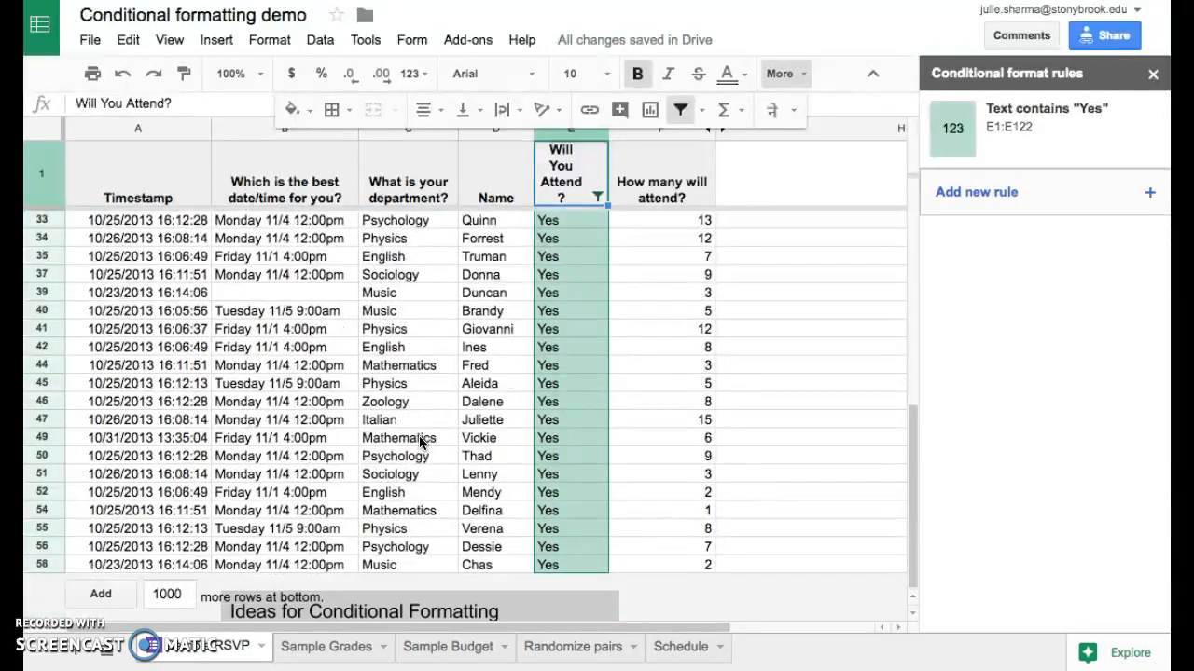
mouse_move(389, 389)
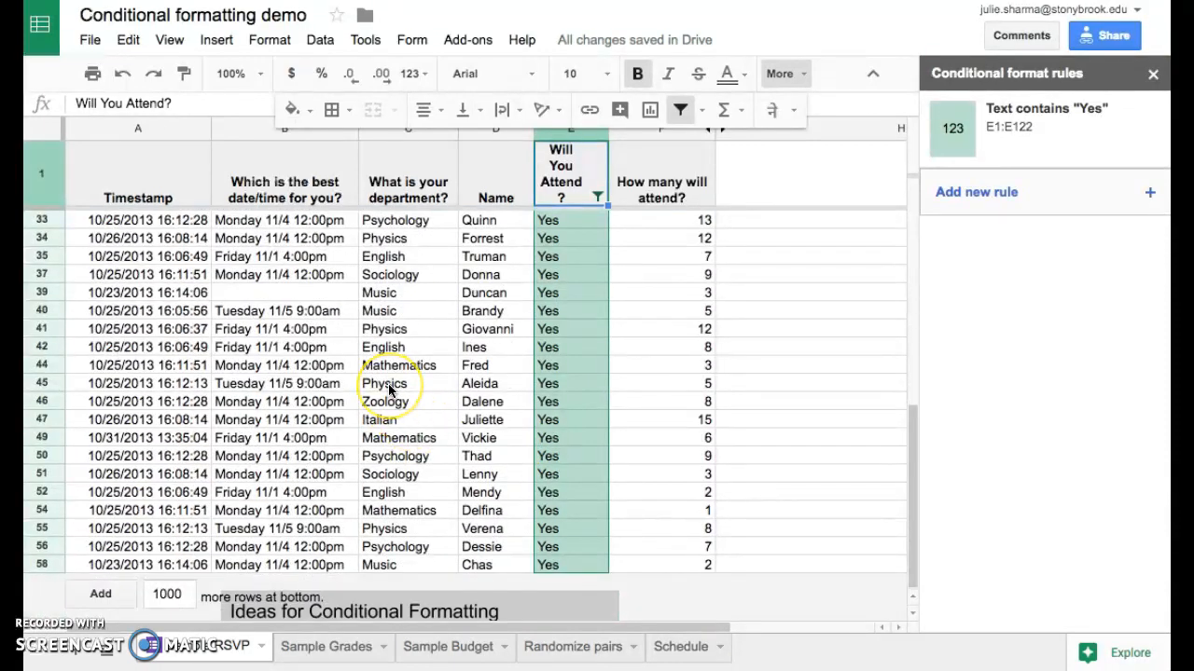
scroll(up, 3)
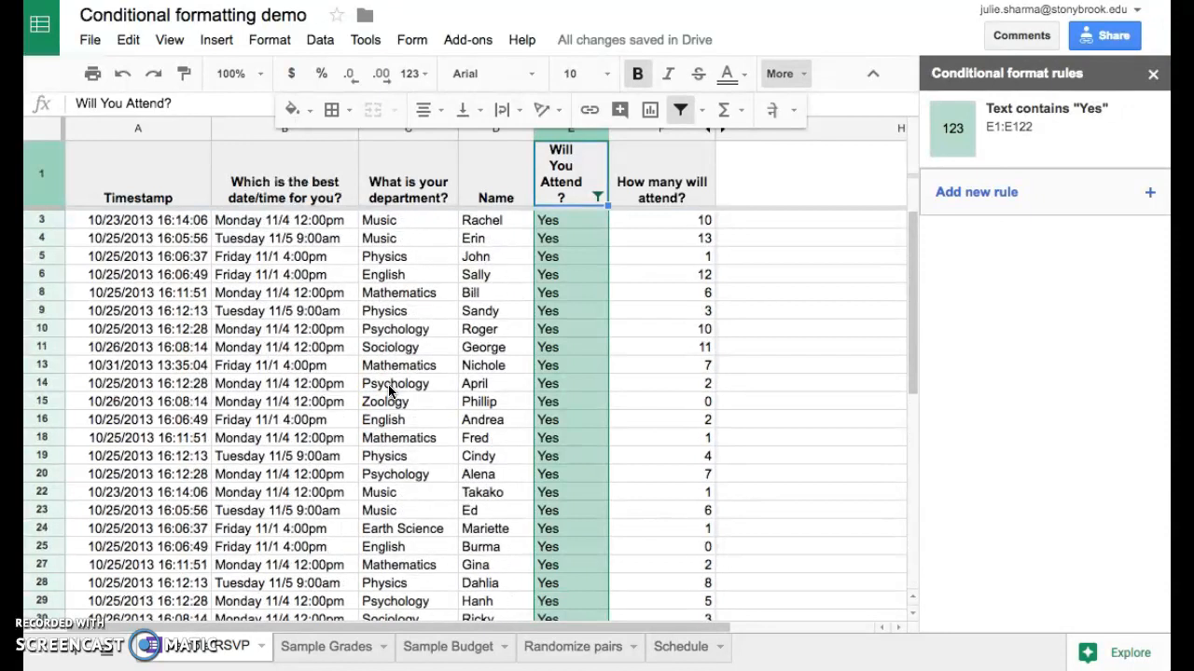